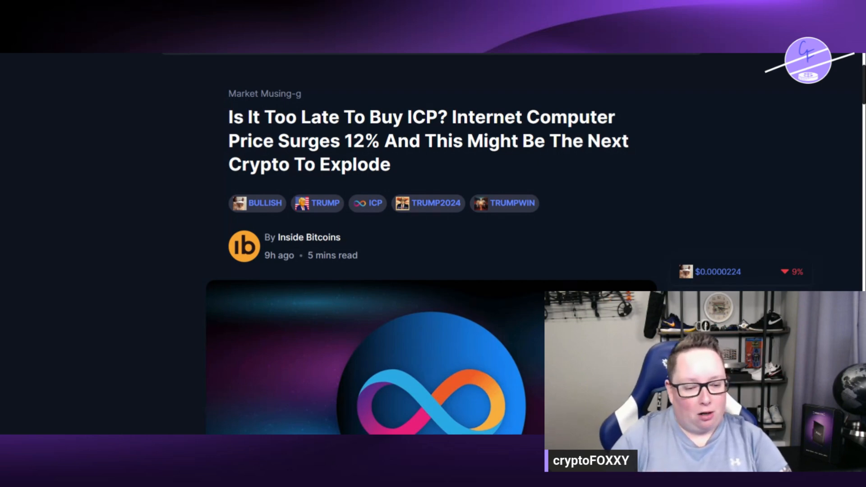
{"action": "mouse_move", "coordinate": [165, 137]}
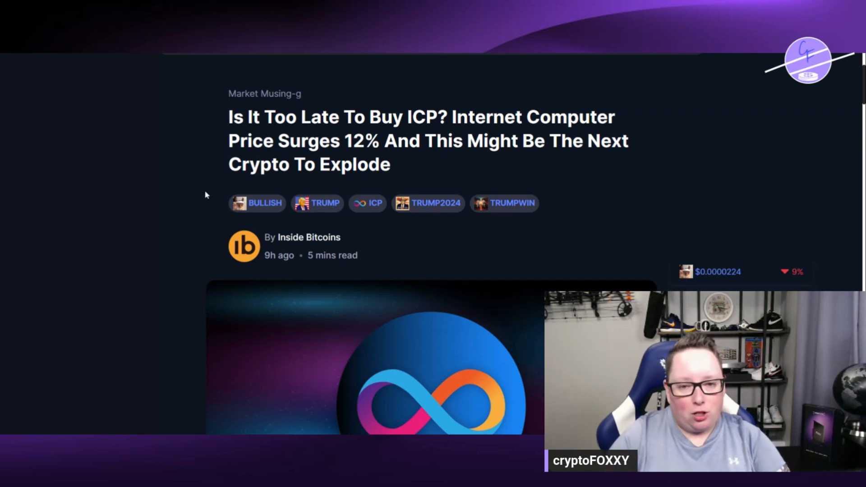
Scroll through the RSI and MACD paragraphs to the top of the ICPUSDT chart.
{"action": "scroll", "scroll_direction": "down", "scroll_amount": 3}
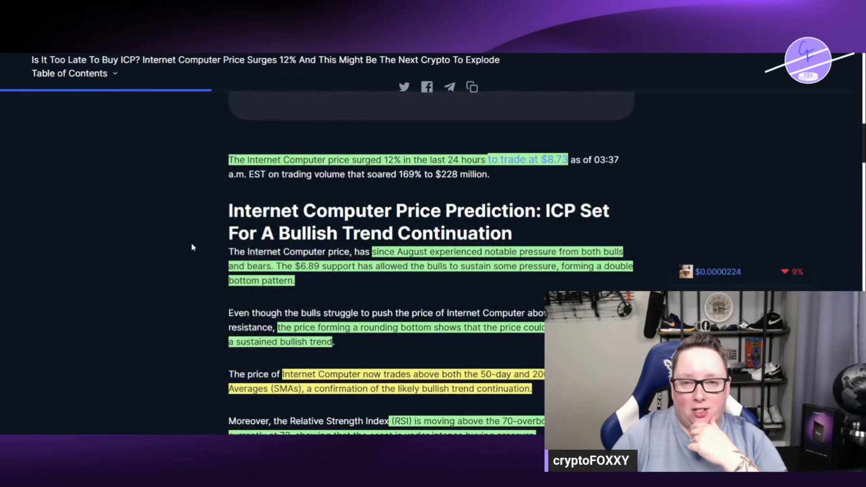
{"action": "mouse_move", "coordinate": [278, 56]}
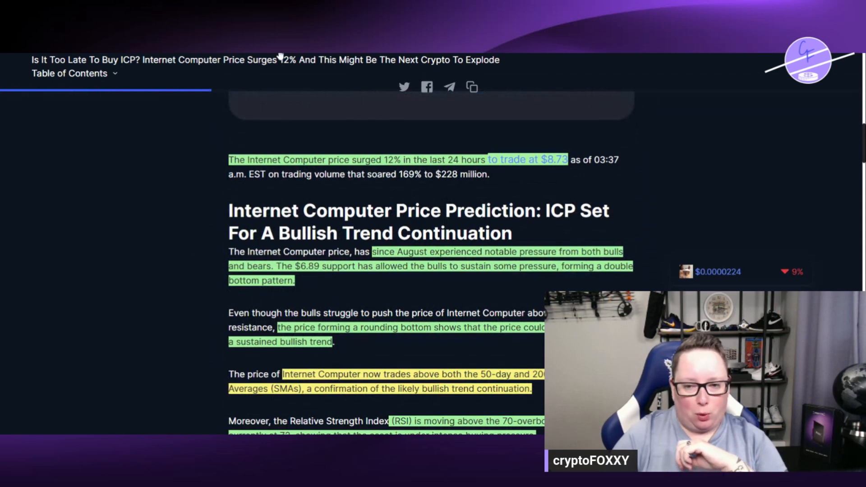
{"action": "mouse_move", "coordinate": [279, 58]}
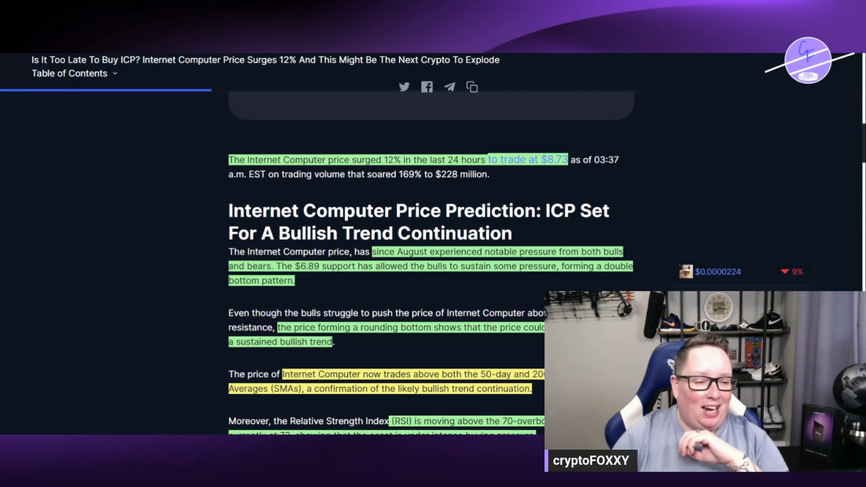
{"action": "mouse_move", "coordinate": [177, 301]}
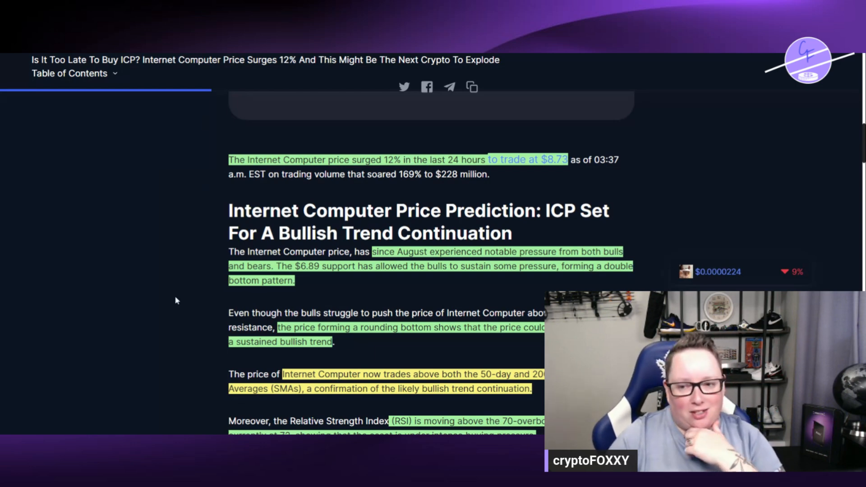
{"action": "mouse_move", "coordinate": [168, 312]}
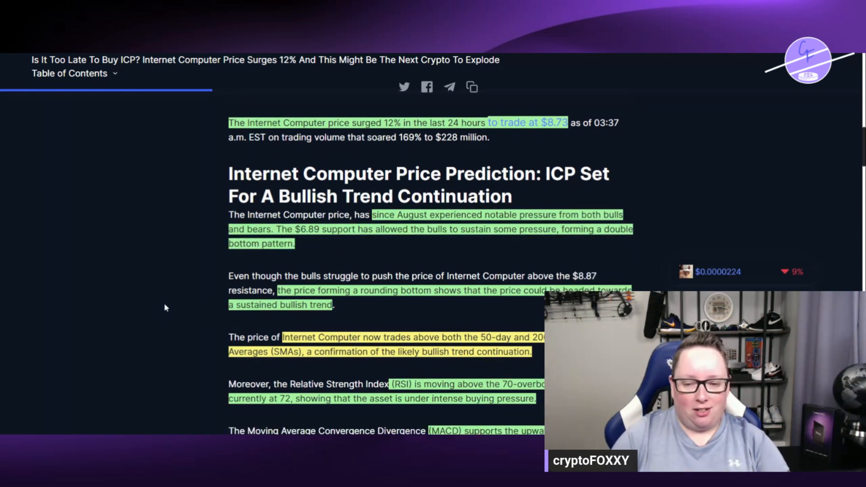
{"action": "scroll", "scroll_direction": "down", "scroll_amount": 3}
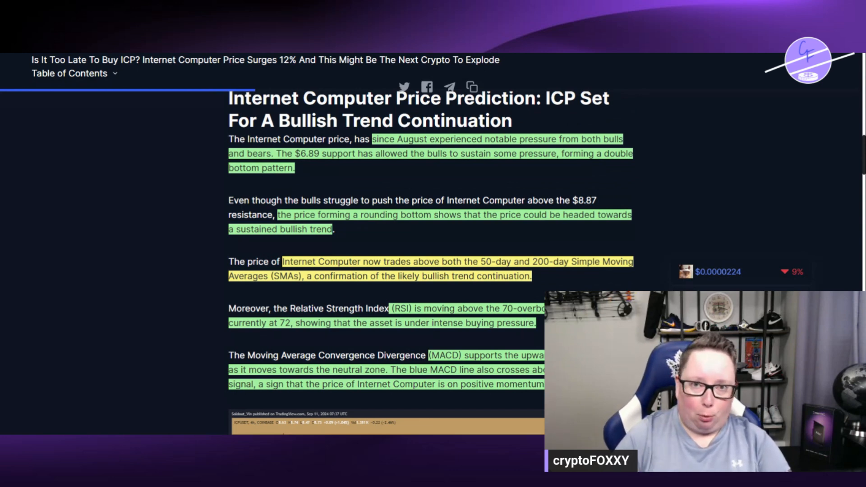
{"action": "scroll", "scroll_direction": "down", "scroll_amount": 3}
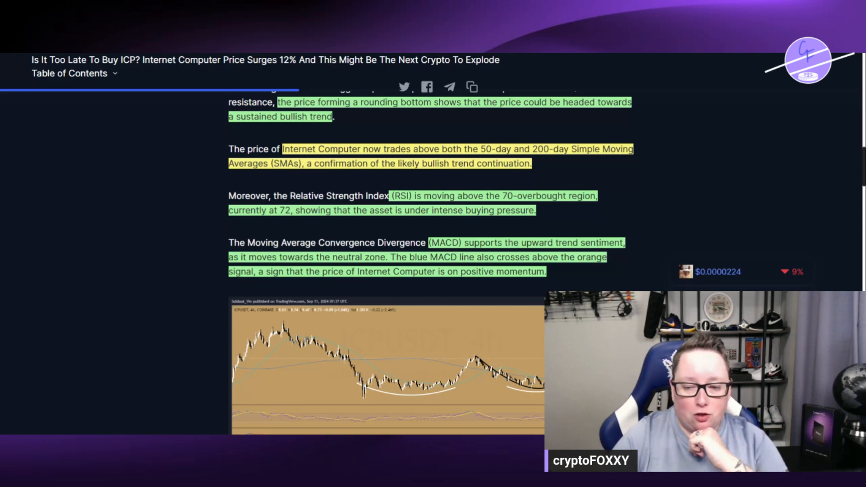
Scroll past the chart to the section citing a $10.56 target and $7.54 support.
{"action": "scroll", "scroll_direction": "down", "scroll_amount": 3}
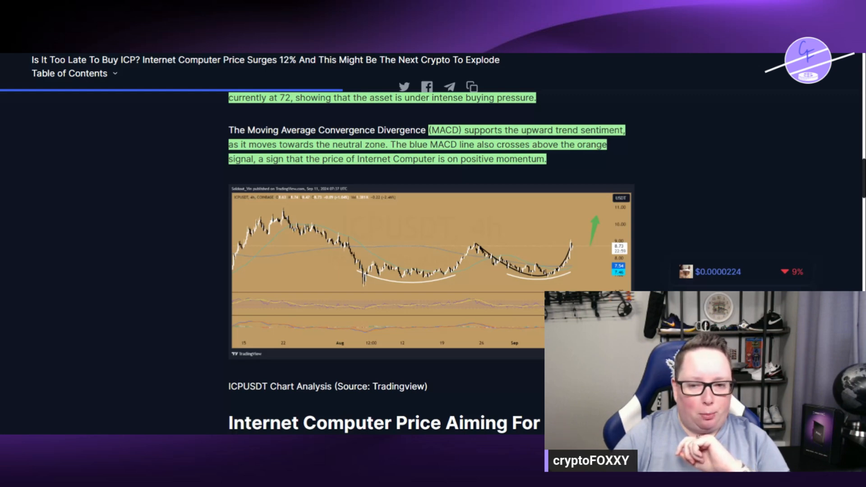
{"action": "scroll", "scroll_direction": "down", "scroll_amount": 3}
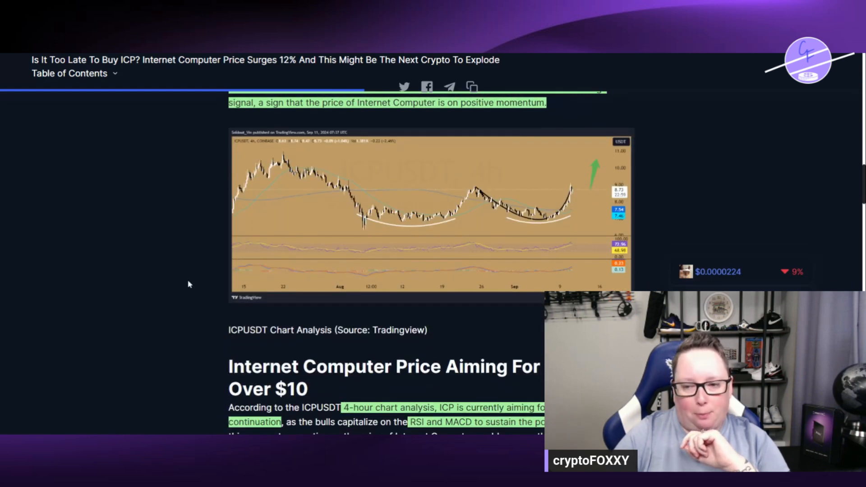
{"action": "scroll", "scroll_direction": "down", "scroll_amount": 3}
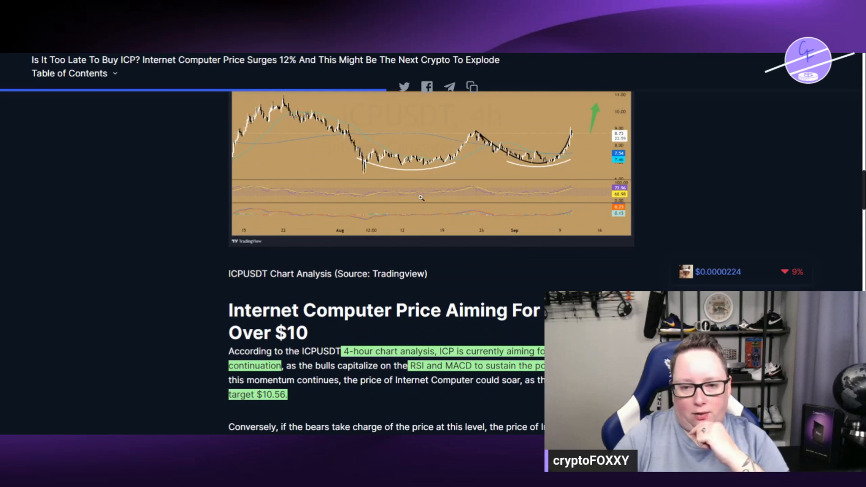
{"action": "mouse_move", "coordinate": [451, 220]}
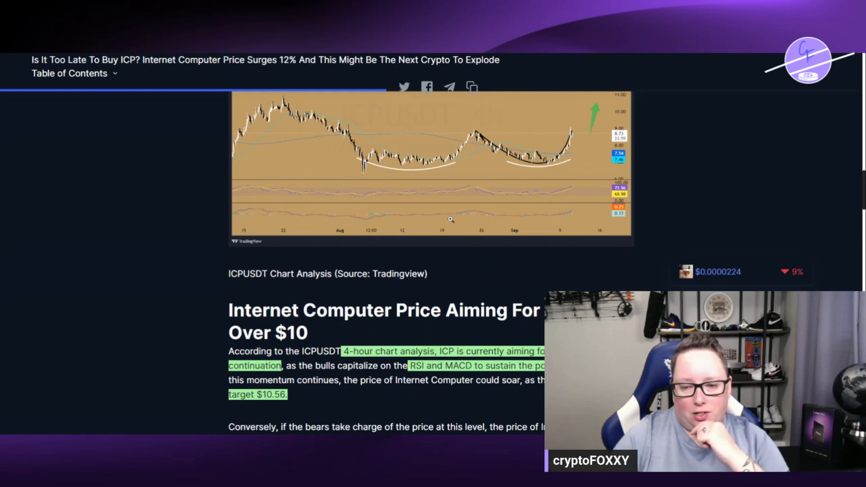
{"action": "scroll", "scroll_direction": "down", "scroll_amount": 3}
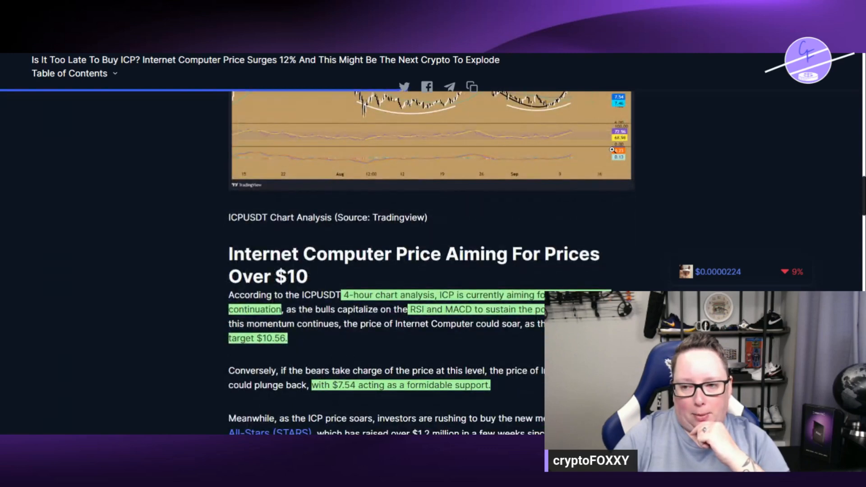
{"action": "scroll", "scroll_direction": "down", "scroll_amount": 3}
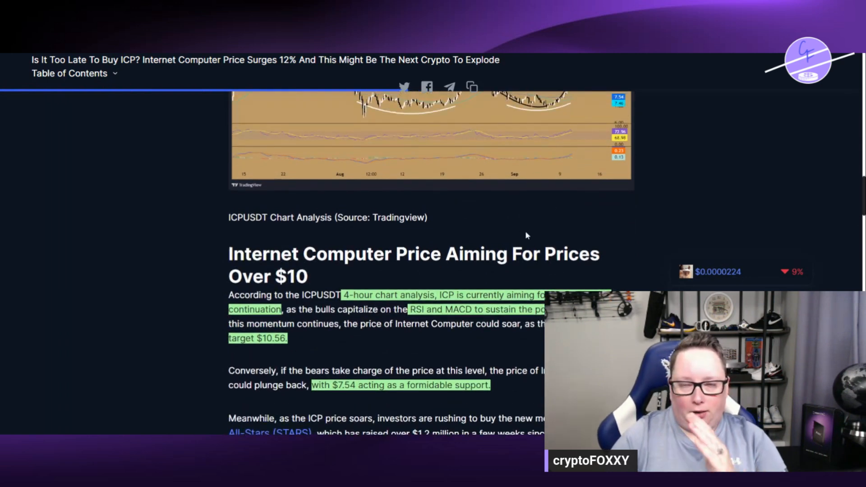
{"action": "scroll", "scroll_direction": "down", "scroll_amount": 3}
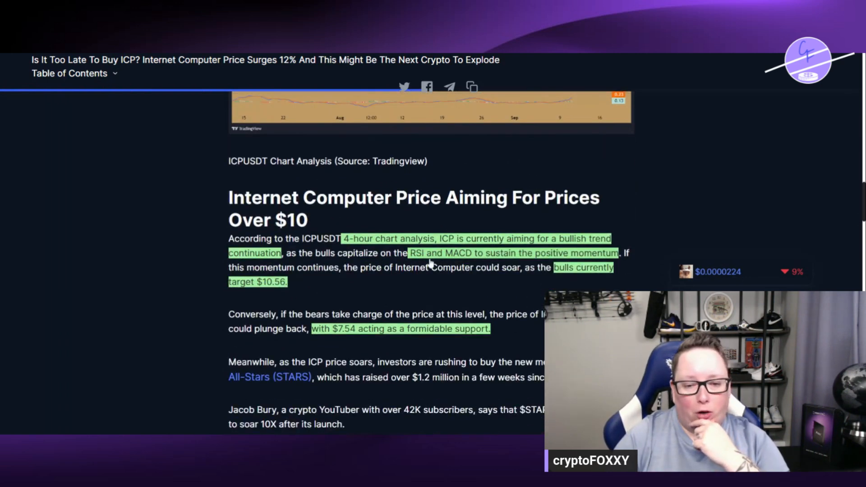
Scroll down to the Crypto All-Stars presale passage and embedded video.
{"action": "scroll", "scroll_direction": "down", "scroll_amount": 3}
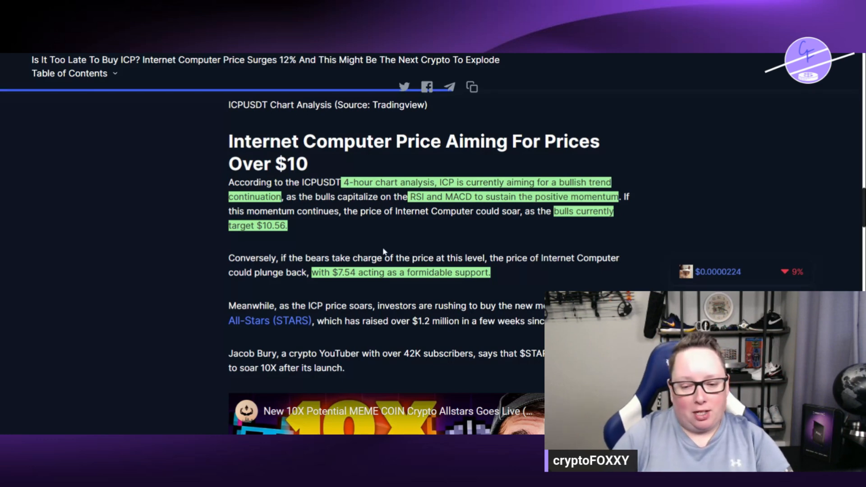
{"action": "mouse_move", "coordinate": [374, 57]}
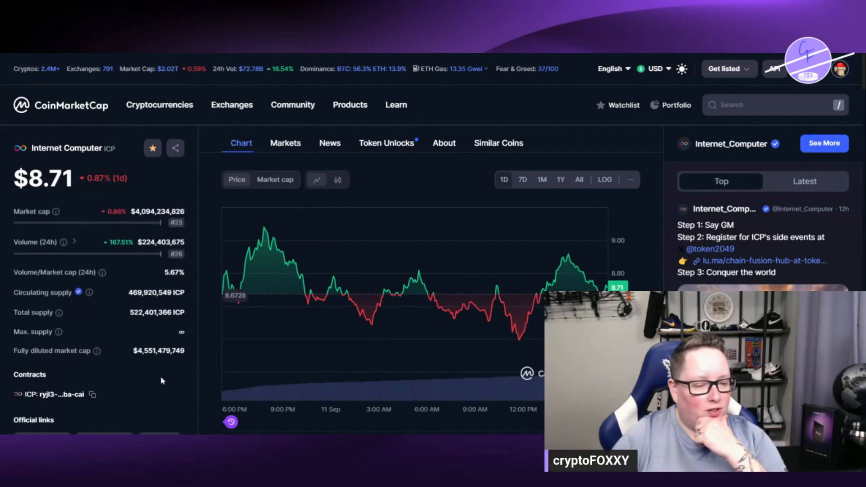
{"action": "mouse_move", "coordinate": [208, 388]}
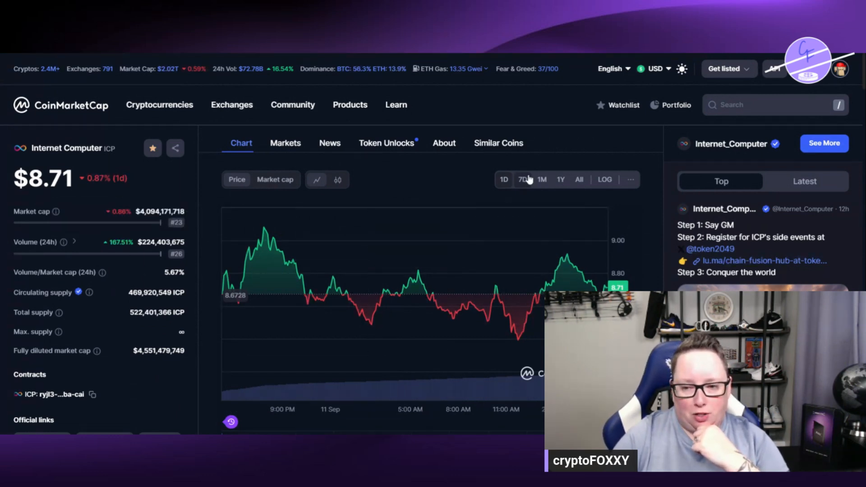
Switch the Internet Computer chart to 7D and scroll down to inspect prices.
{"action": "left_click", "coordinate": [522, 179]}
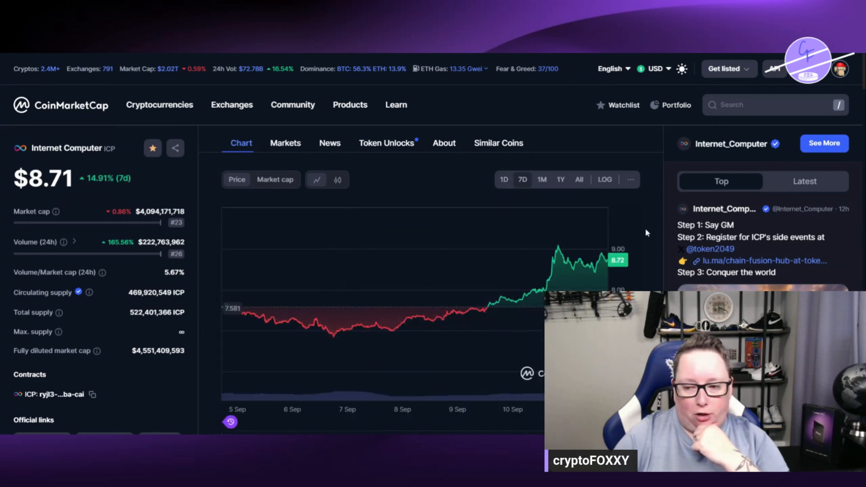
{"action": "scroll", "scroll_direction": "down", "scroll_amount": 3}
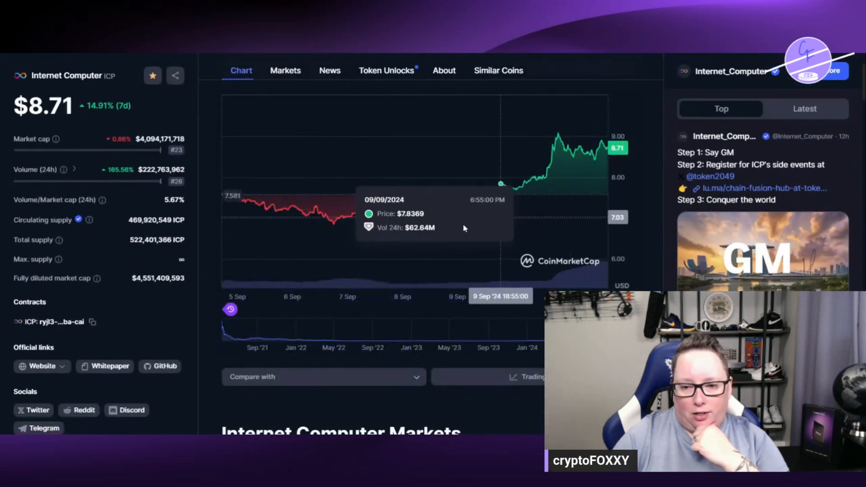
{"action": "mouse_move", "coordinate": [337, 229]}
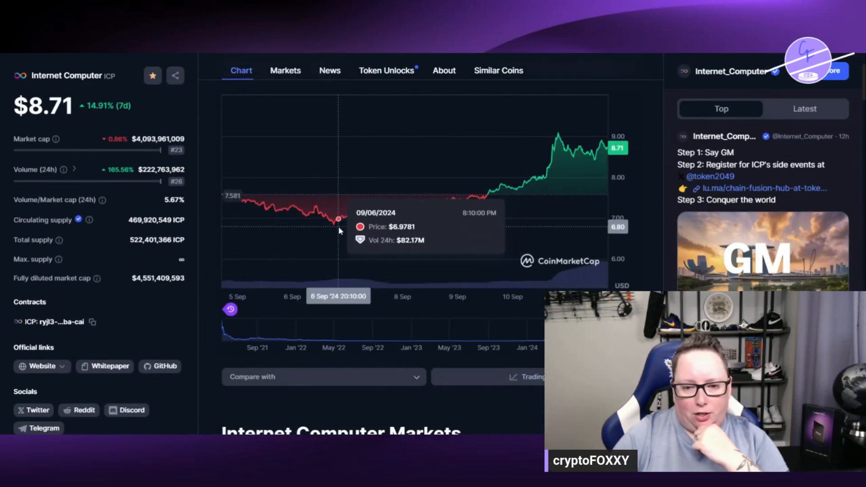
{"action": "mouse_move", "coordinate": [338, 226]}
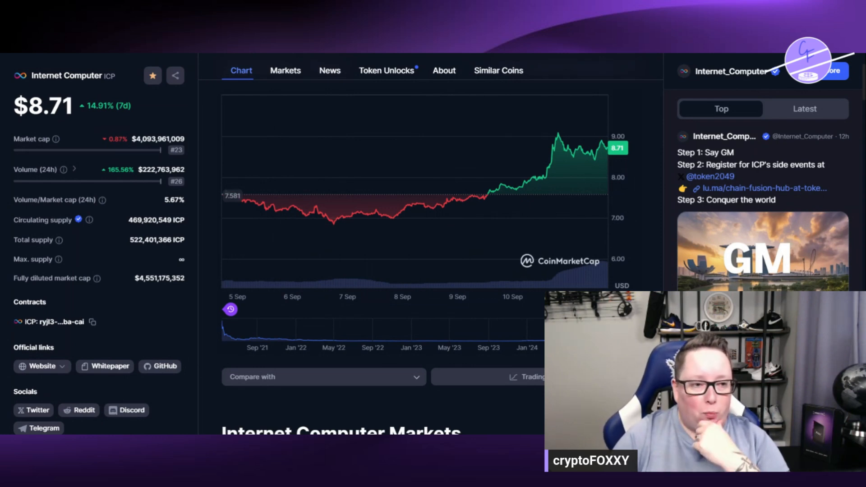
{"action": "mouse_move", "coordinate": [621, 243]}
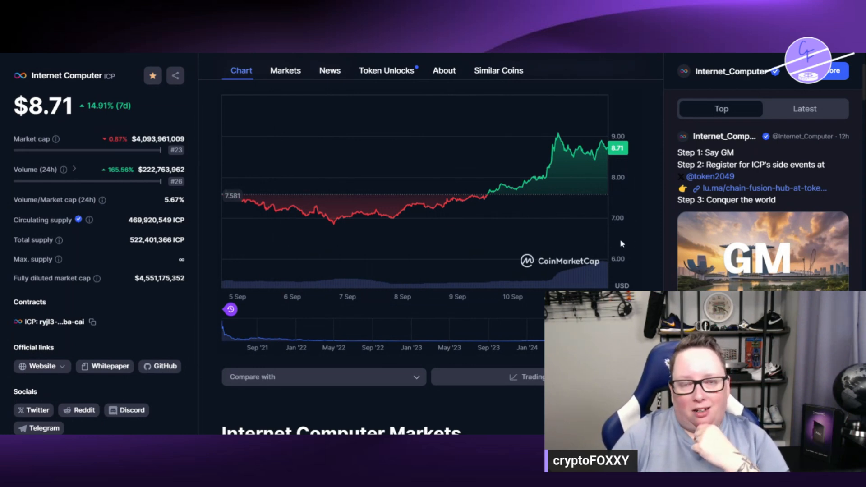